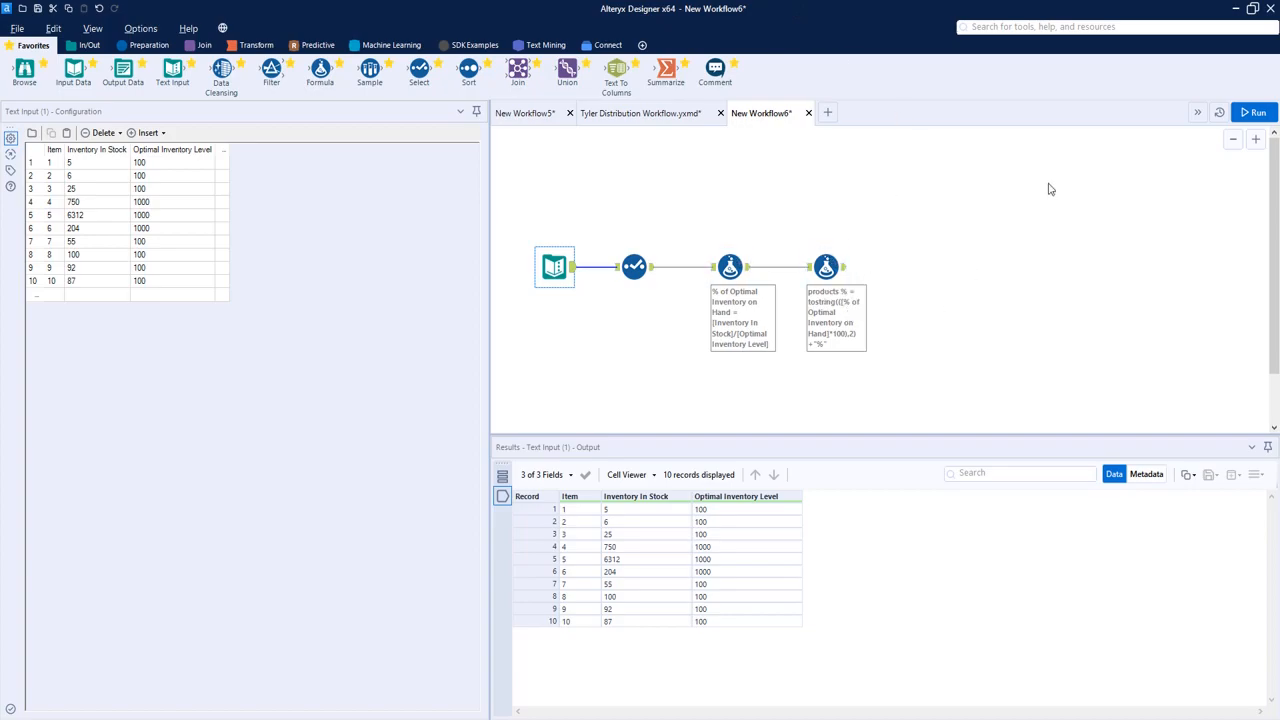
pyautogui.moveTo(520, 408)
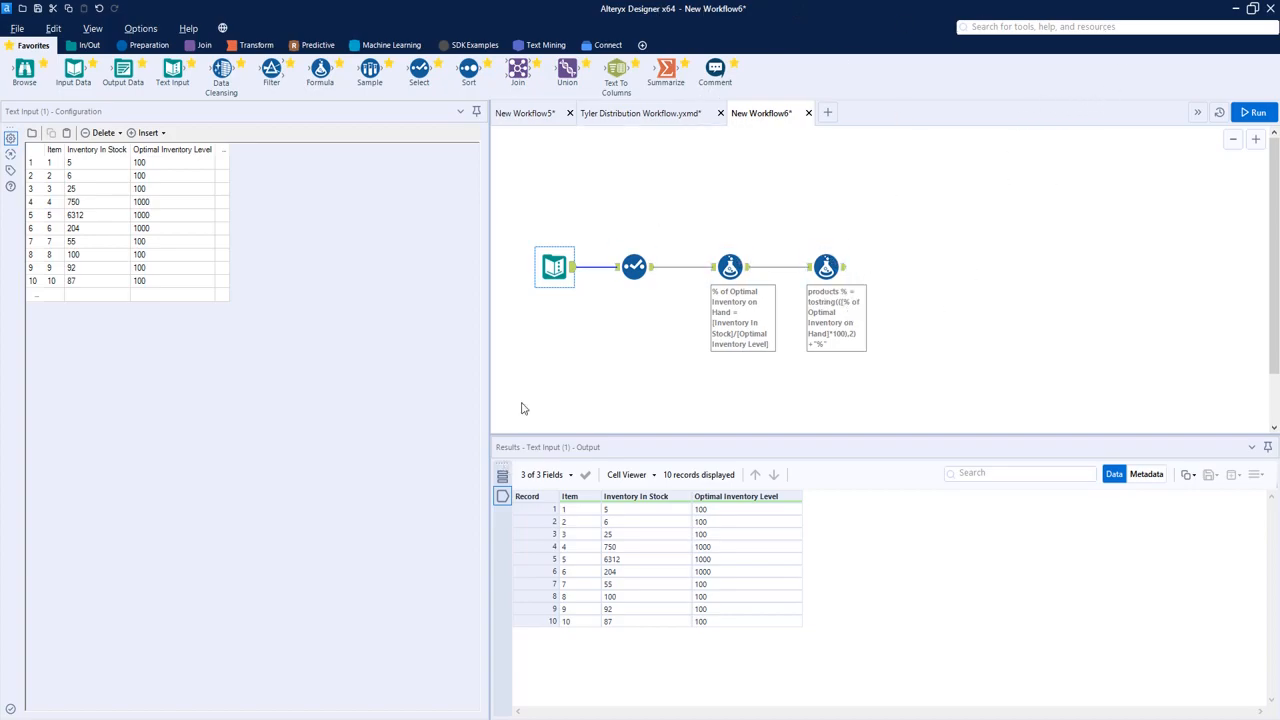
pyautogui.moveTo(570, 520)
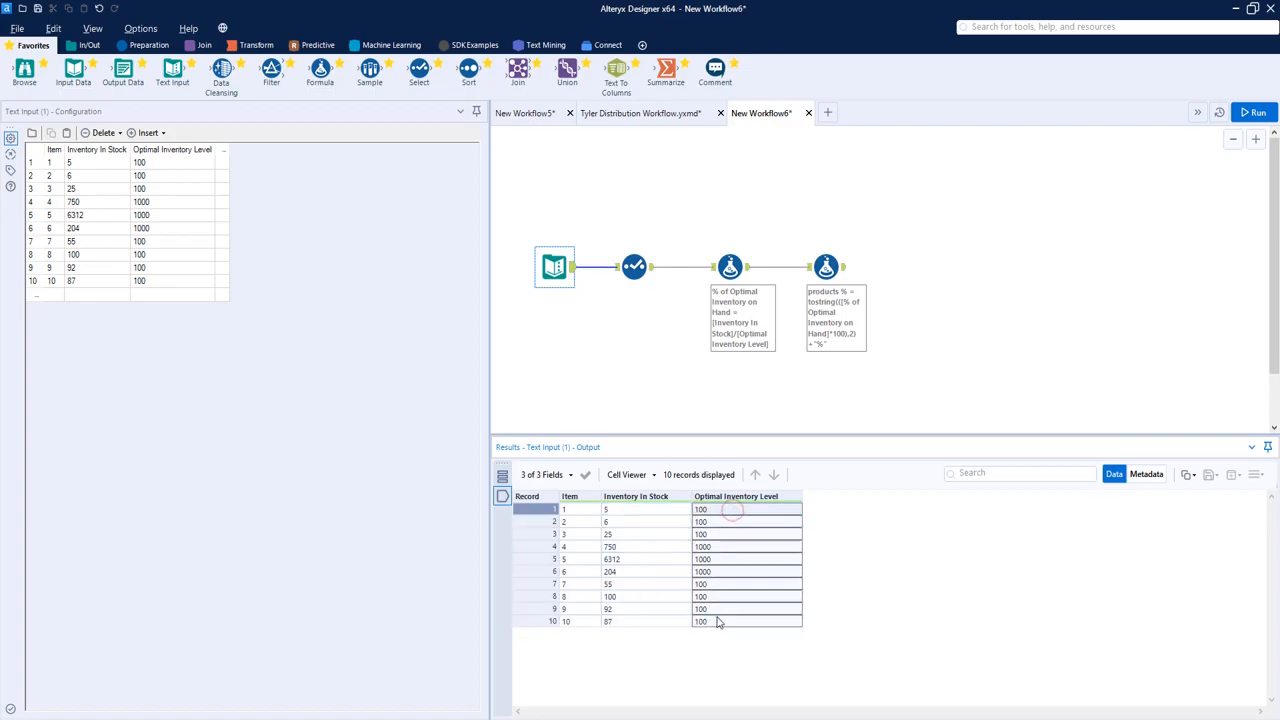
# - Review the Select tool's field types: Item as Byte, Stock and Optimal Inventory as Int16
pyautogui.click(526, 496)
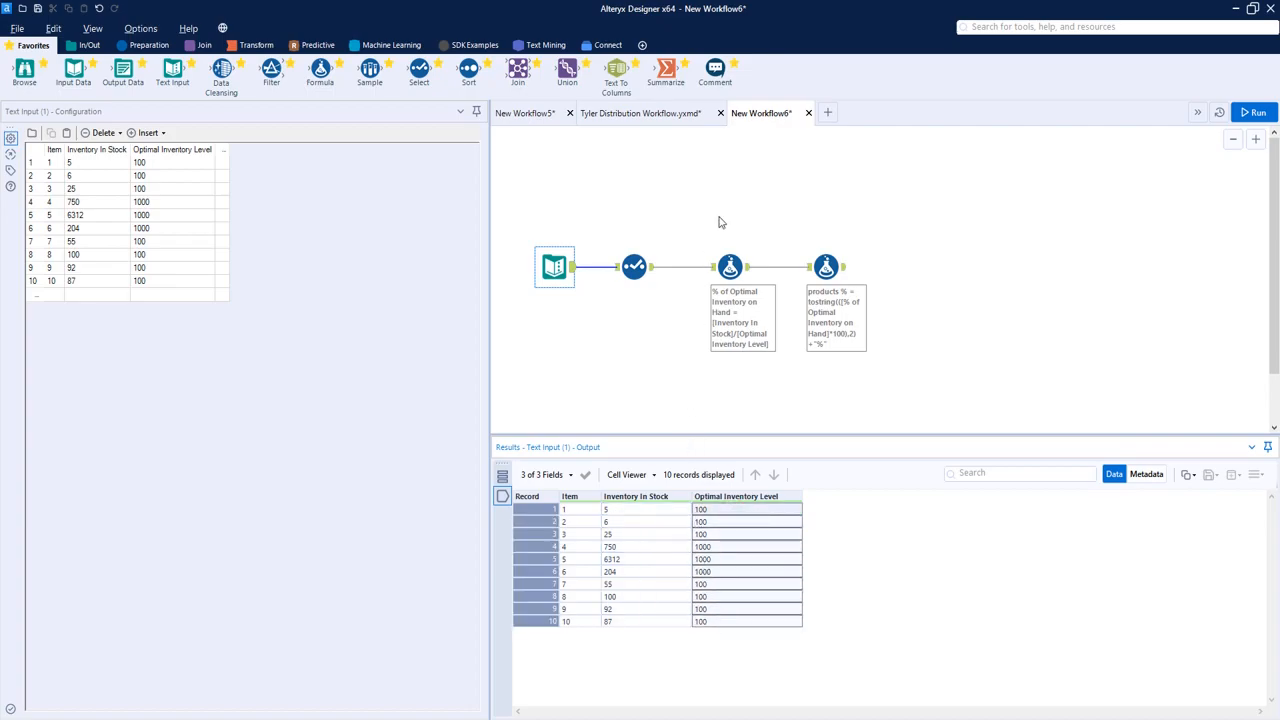
pyautogui.moveTo(648, 298)
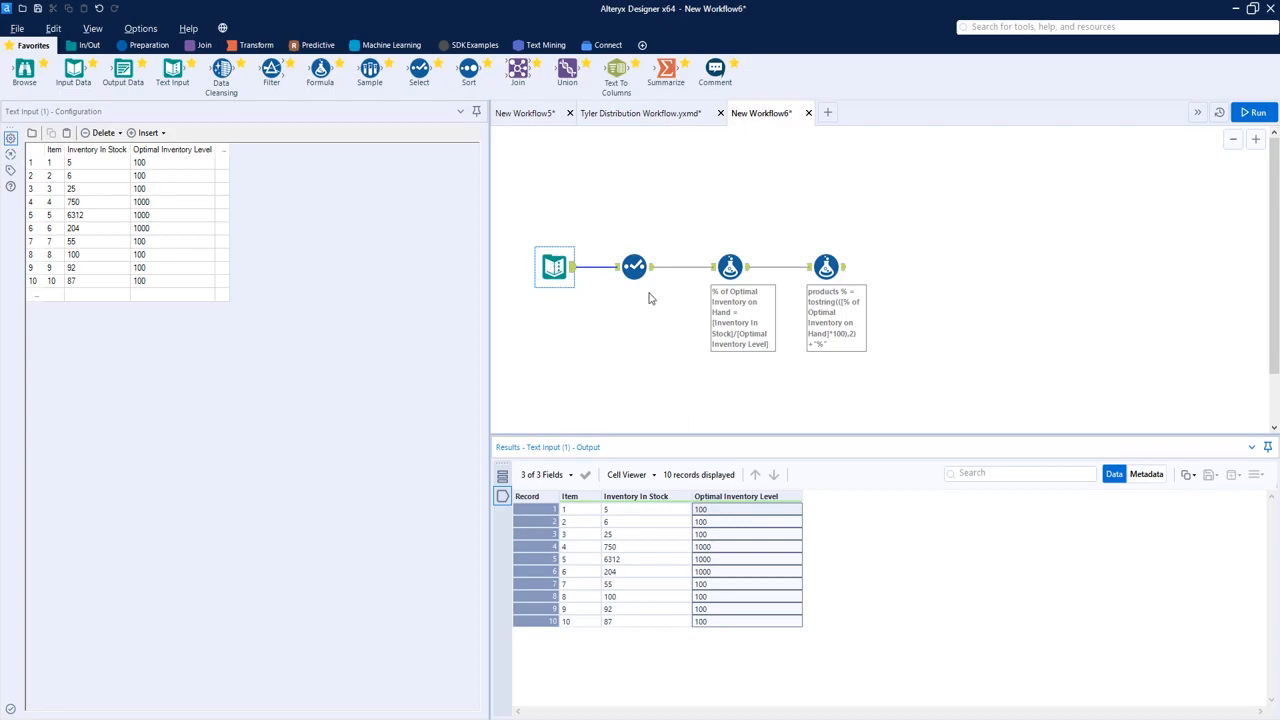
pyautogui.click(634, 266)
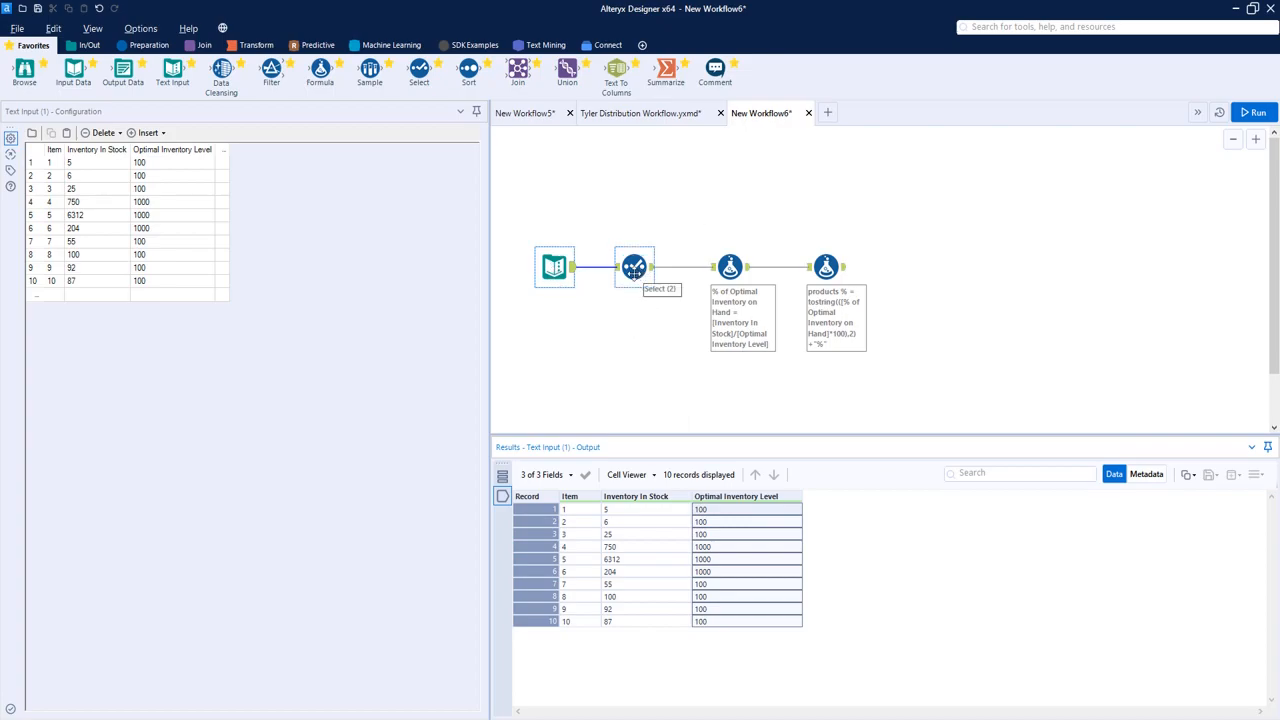
pyautogui.click(634, 266)
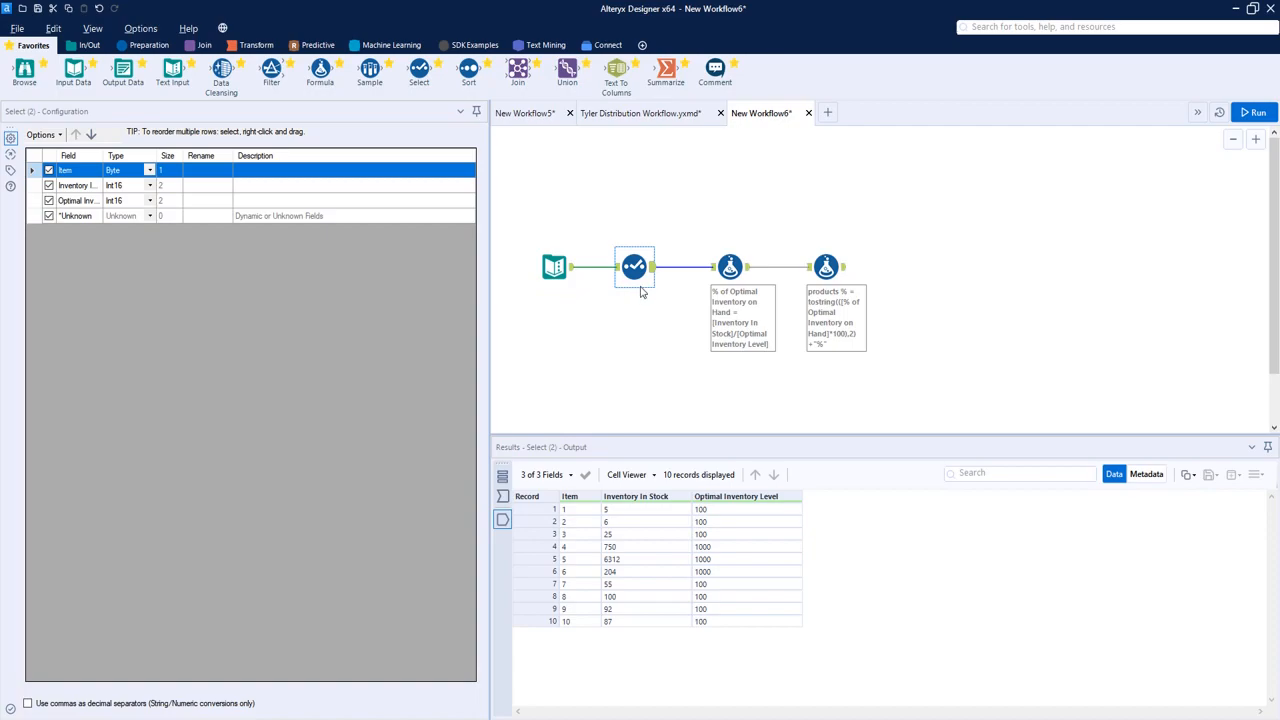
pyautogui.moveTo(204, 246)
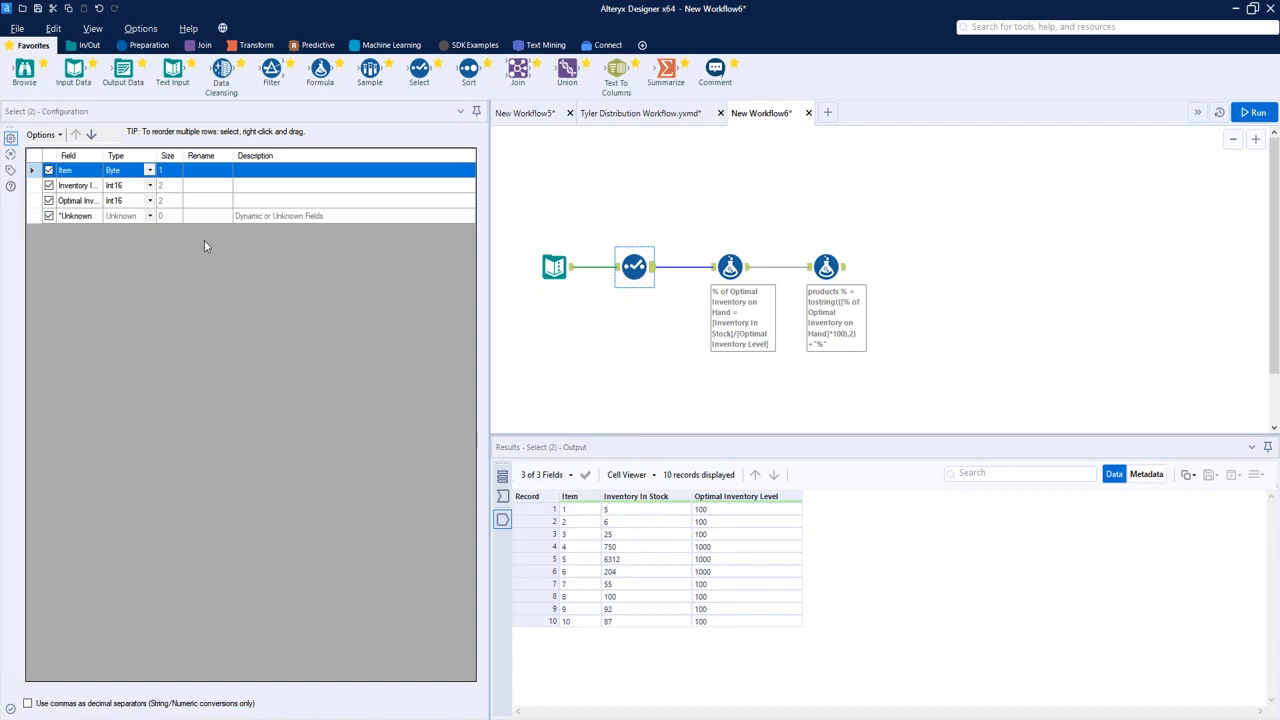
pyautogui.moveTo(144, 188)
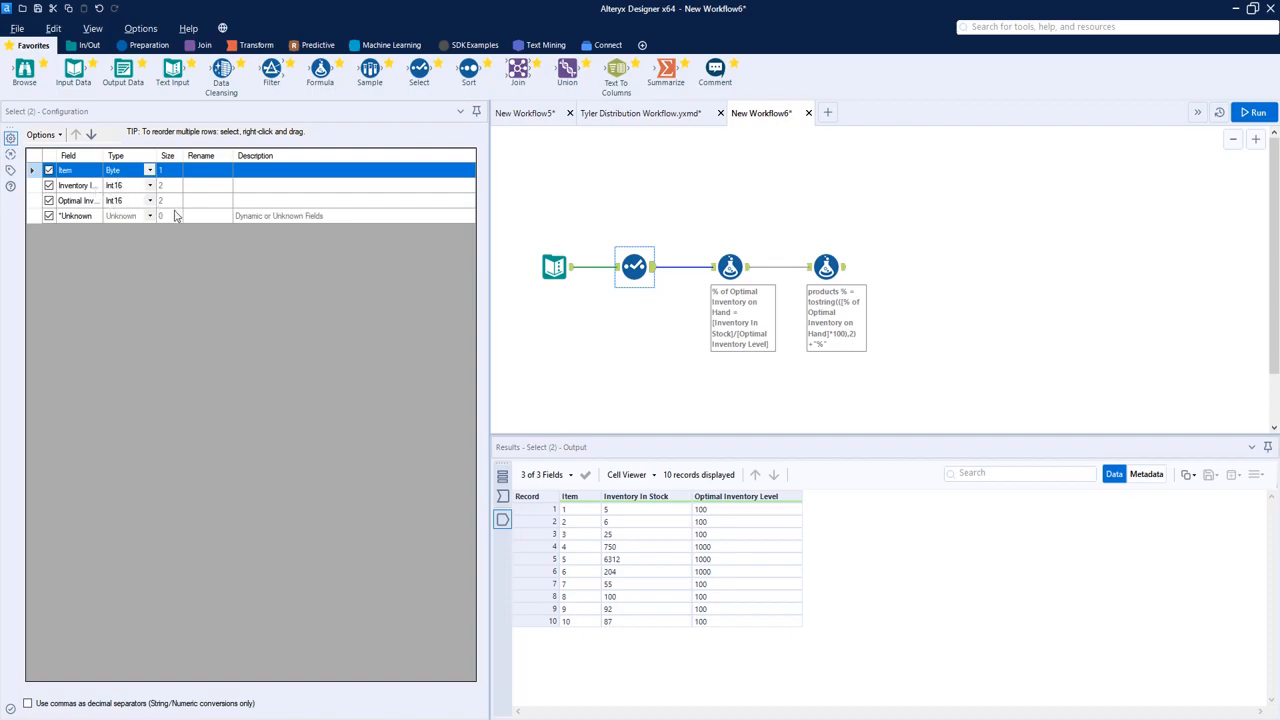
pyautogui.moveTo(144, 202)
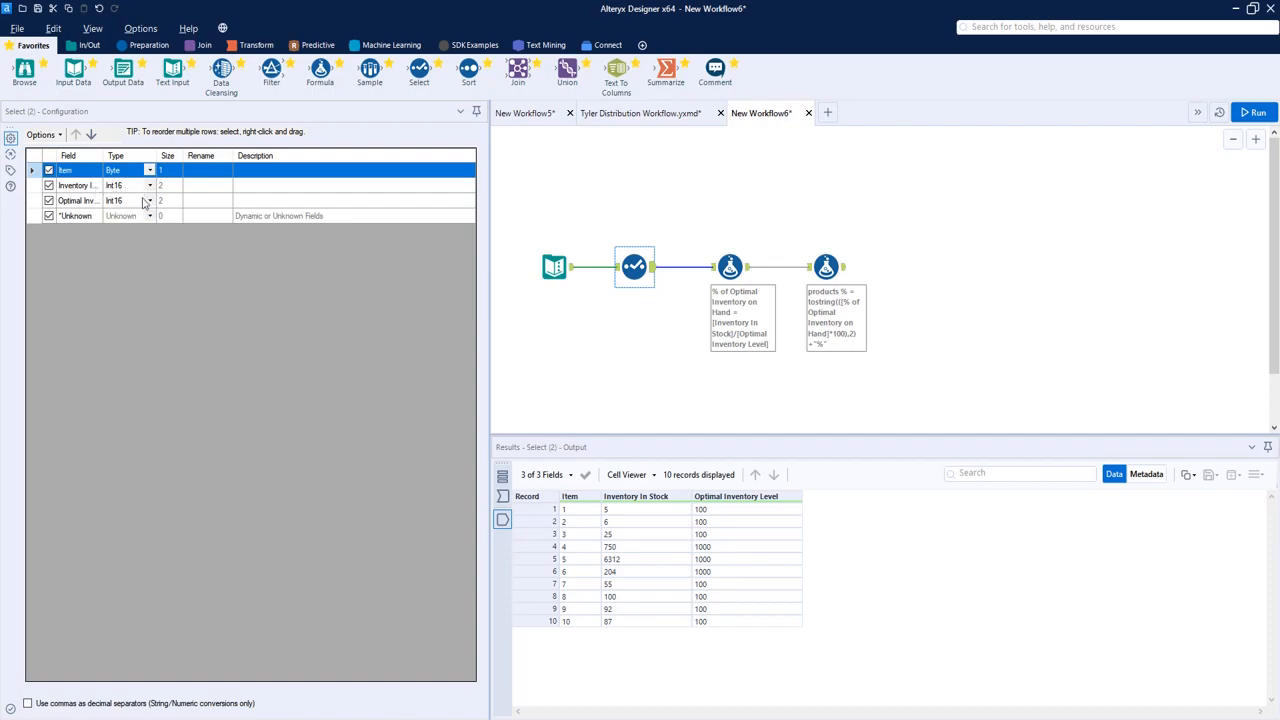
pyautogui.moveTo(728, 324)
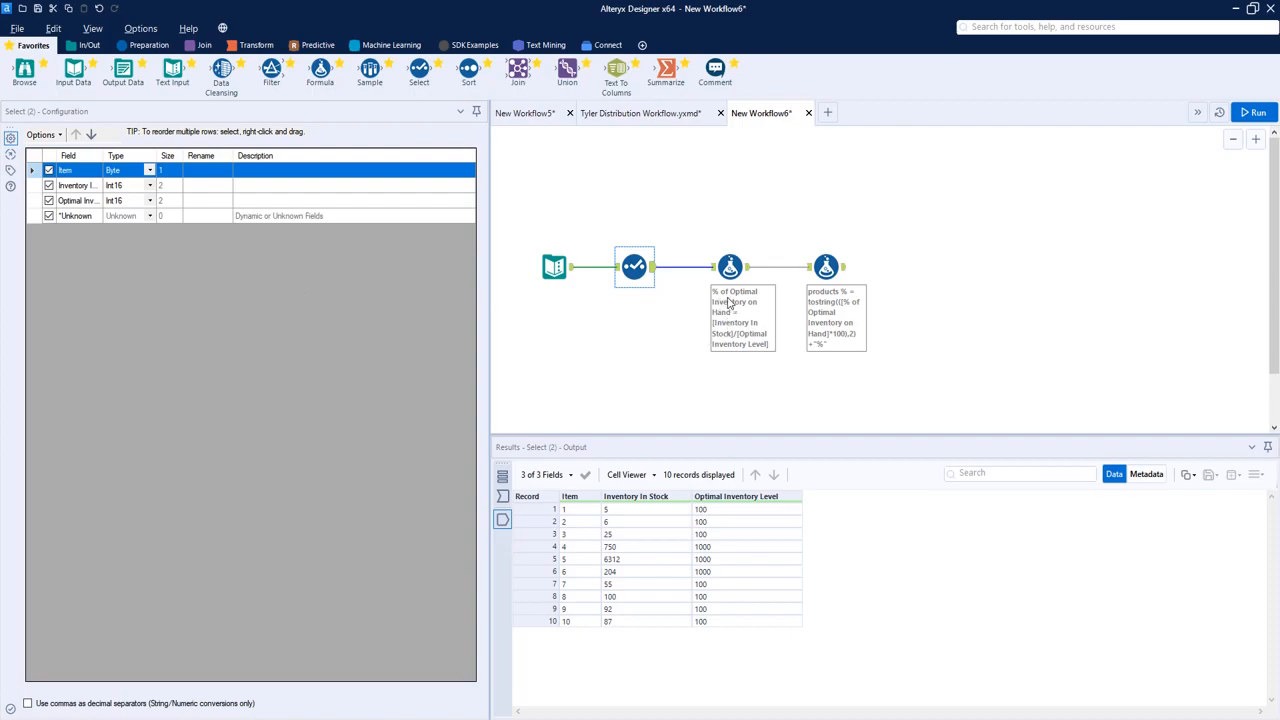
# - View the first Formula computing % of Optimal Inventory on Hand as stock divided by optimal level, Double
pyautogui.click(730, 266)
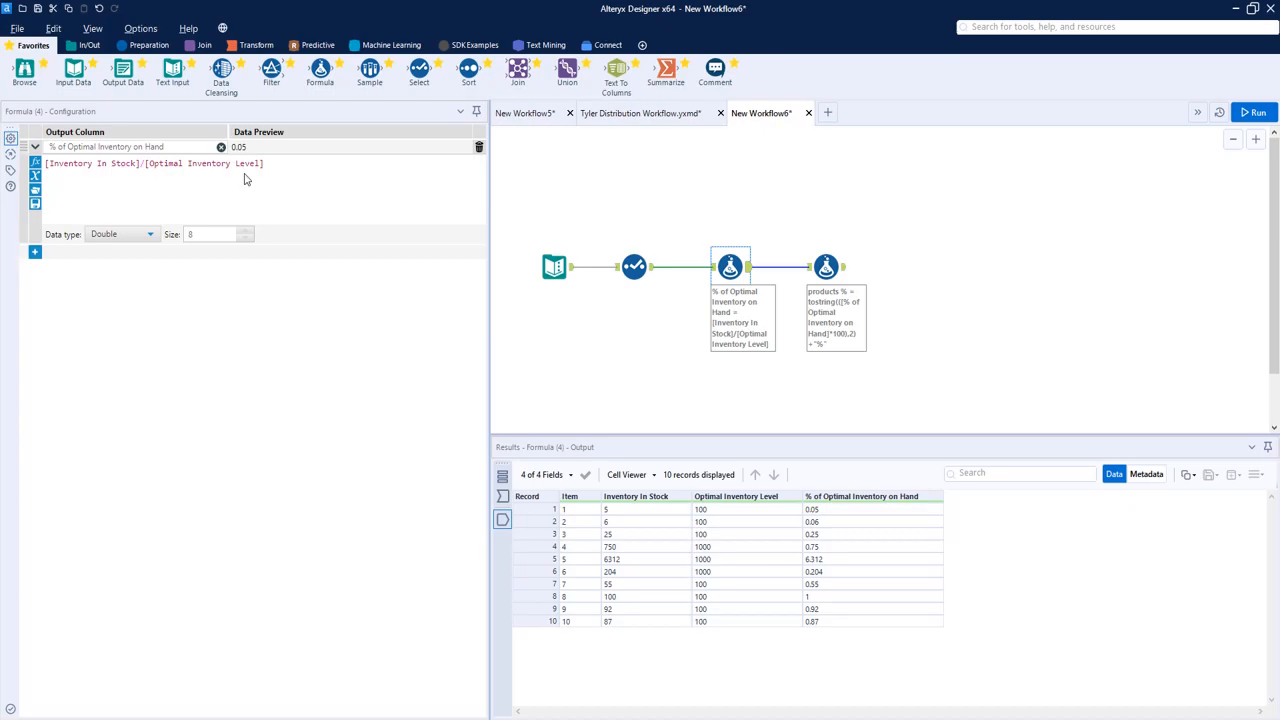
pyautogui.moveTo(856, 284)
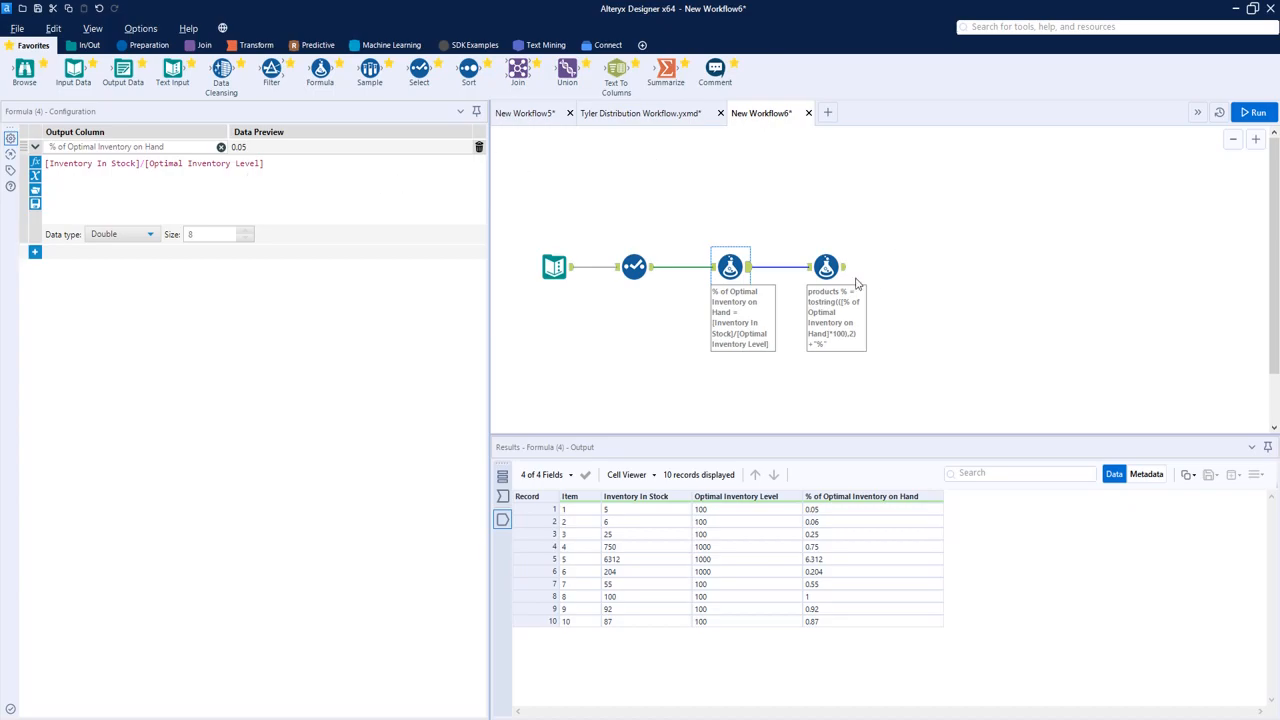
pyautogui.moveTo(828, 512)
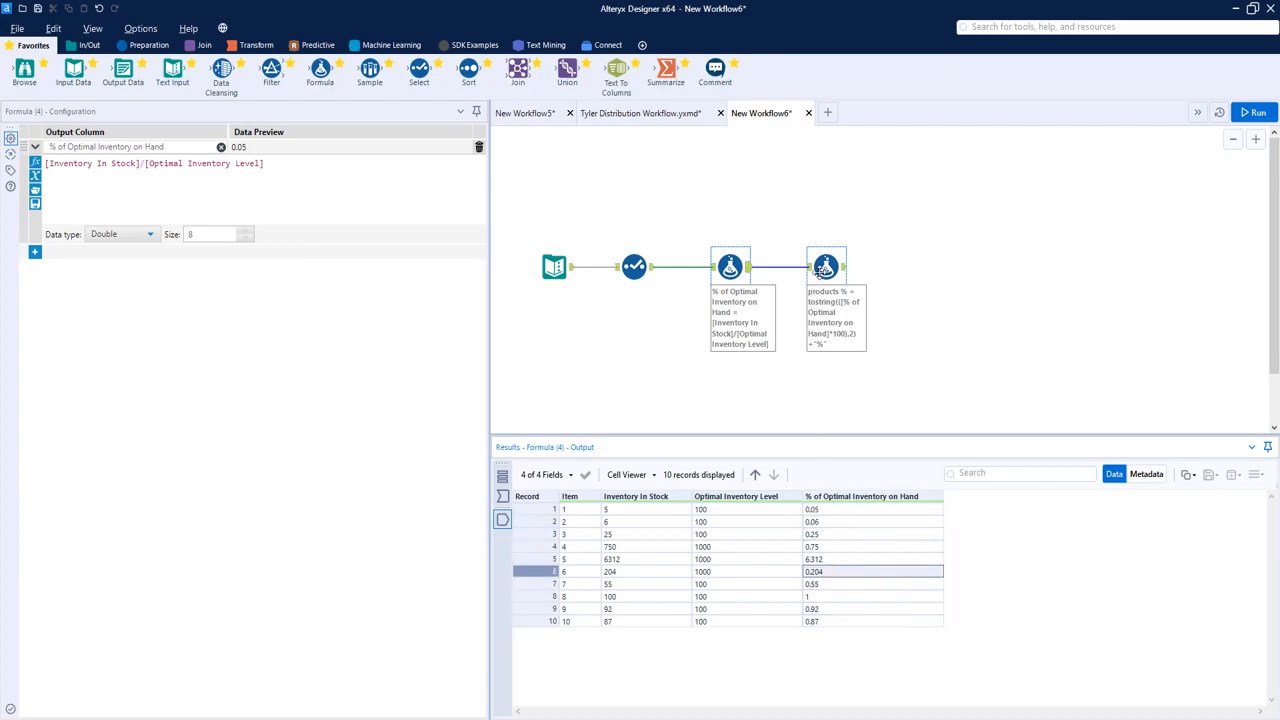
# - Write products % as ToString([% of Optimal Inventory on Hand]*100,2)+"%" and check results like 5.00%
pyautogui.click(826, 266)
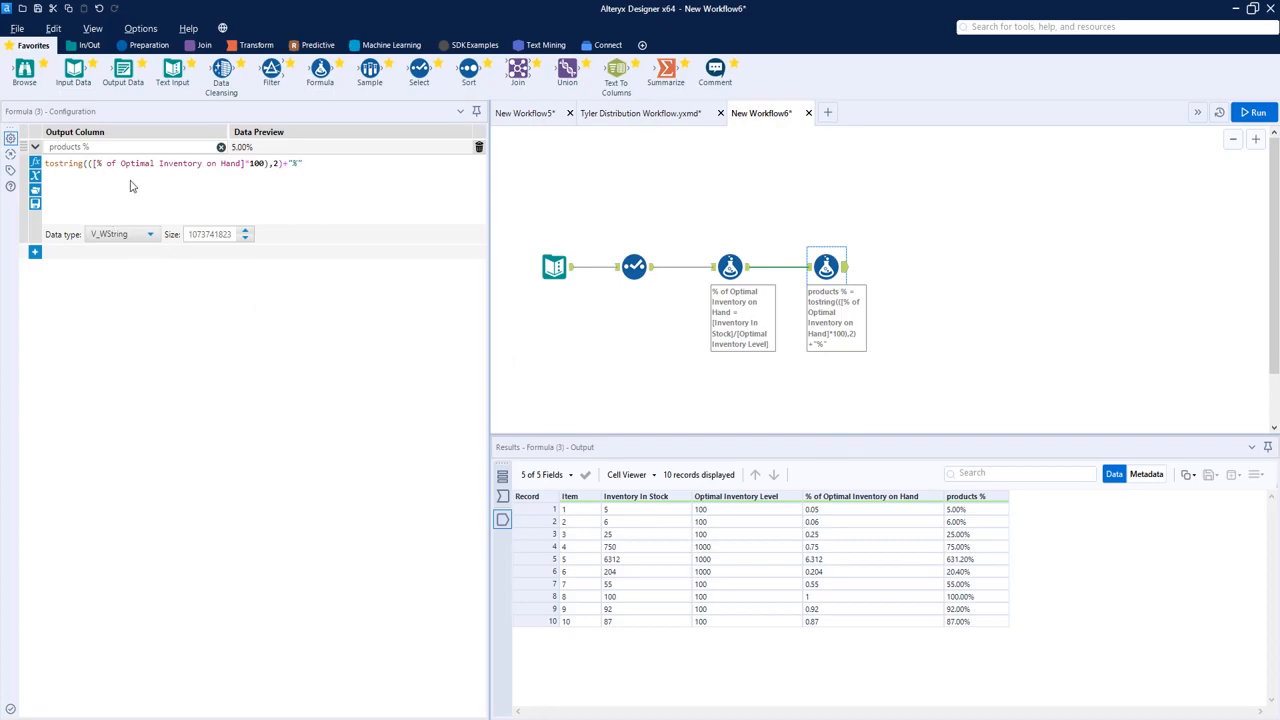
pyautogui.moveTo(308, 184)
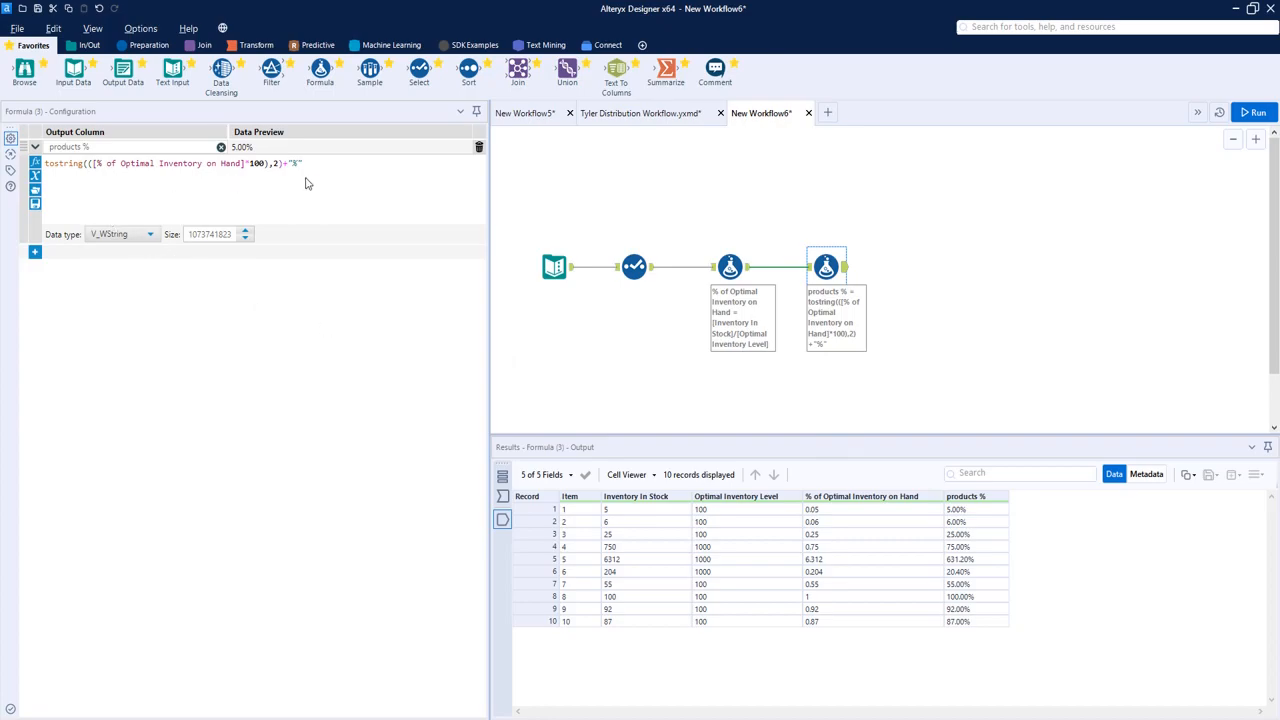
pyautogui.click(634, 266)
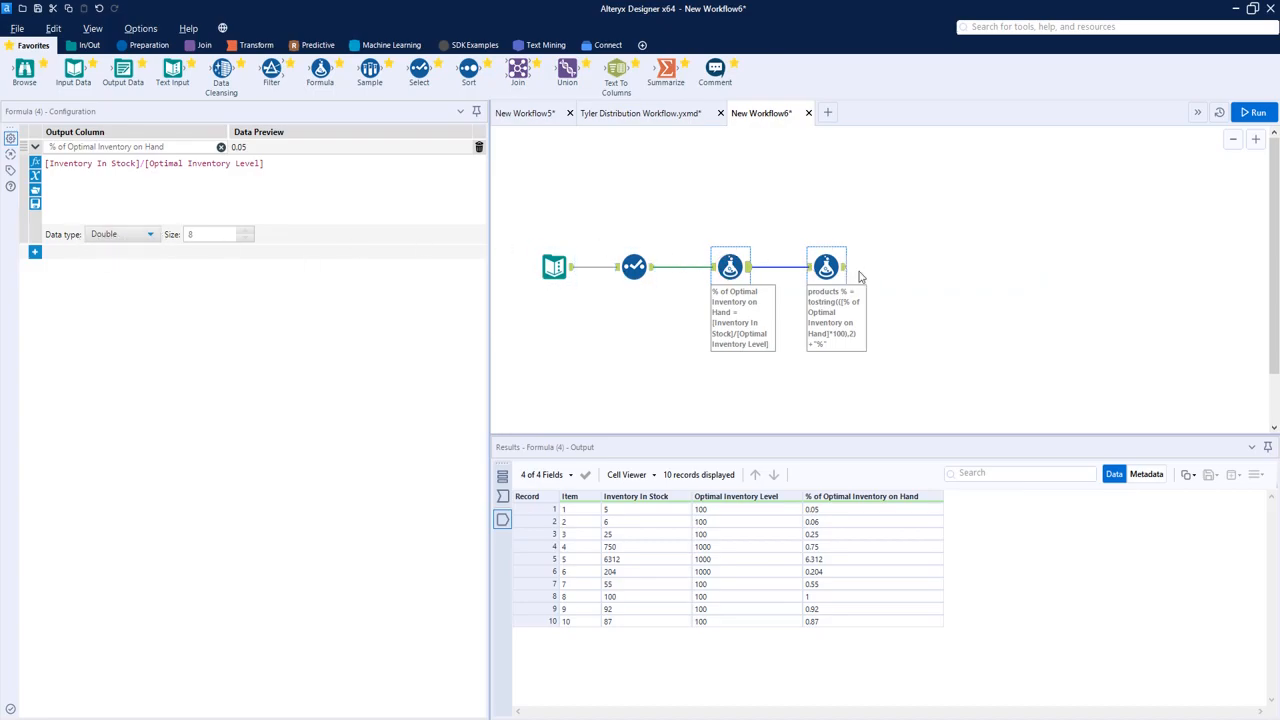
pyautogui.click(826, 264)
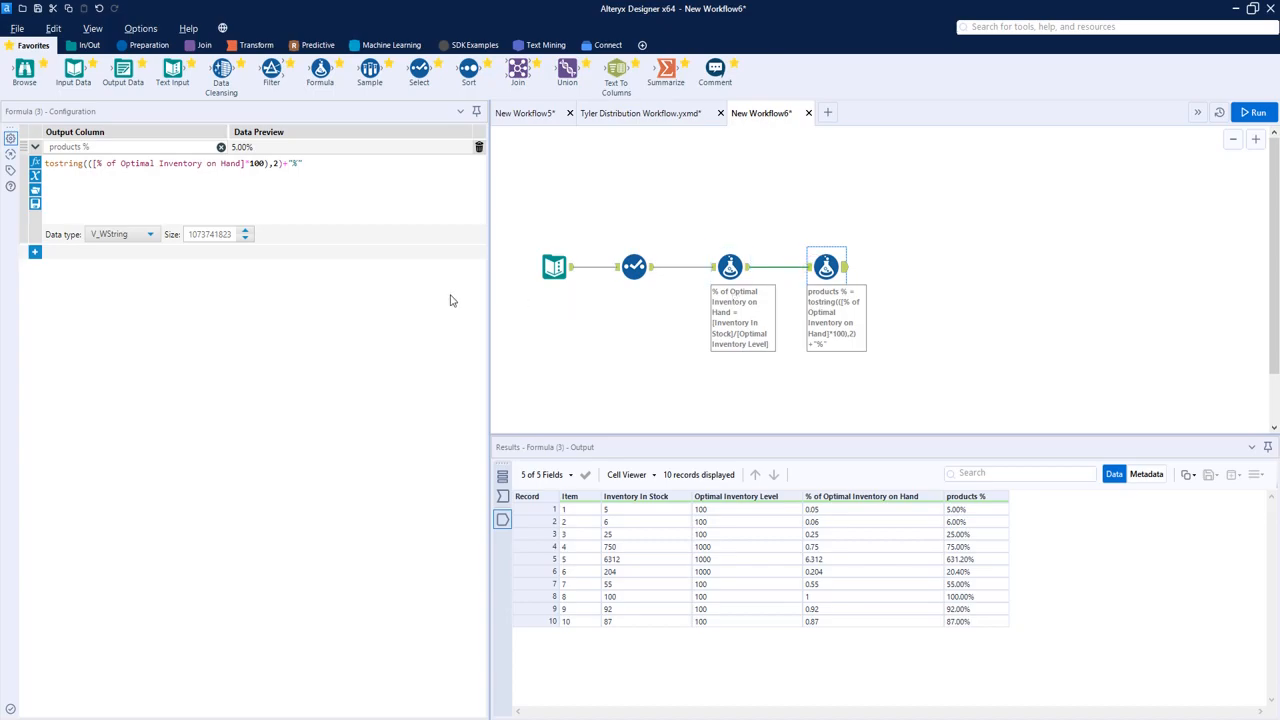
pyautogui.moveTo(60, 184)
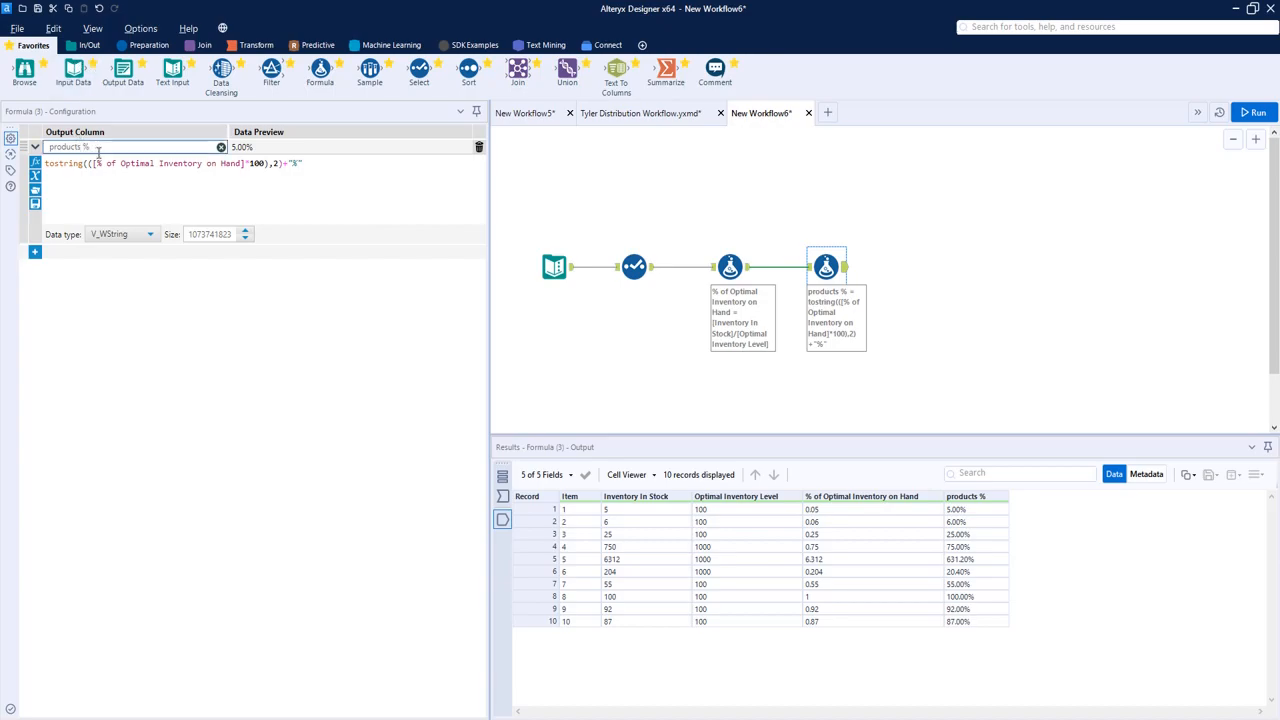
pyautogui.moveTo(108, 164)
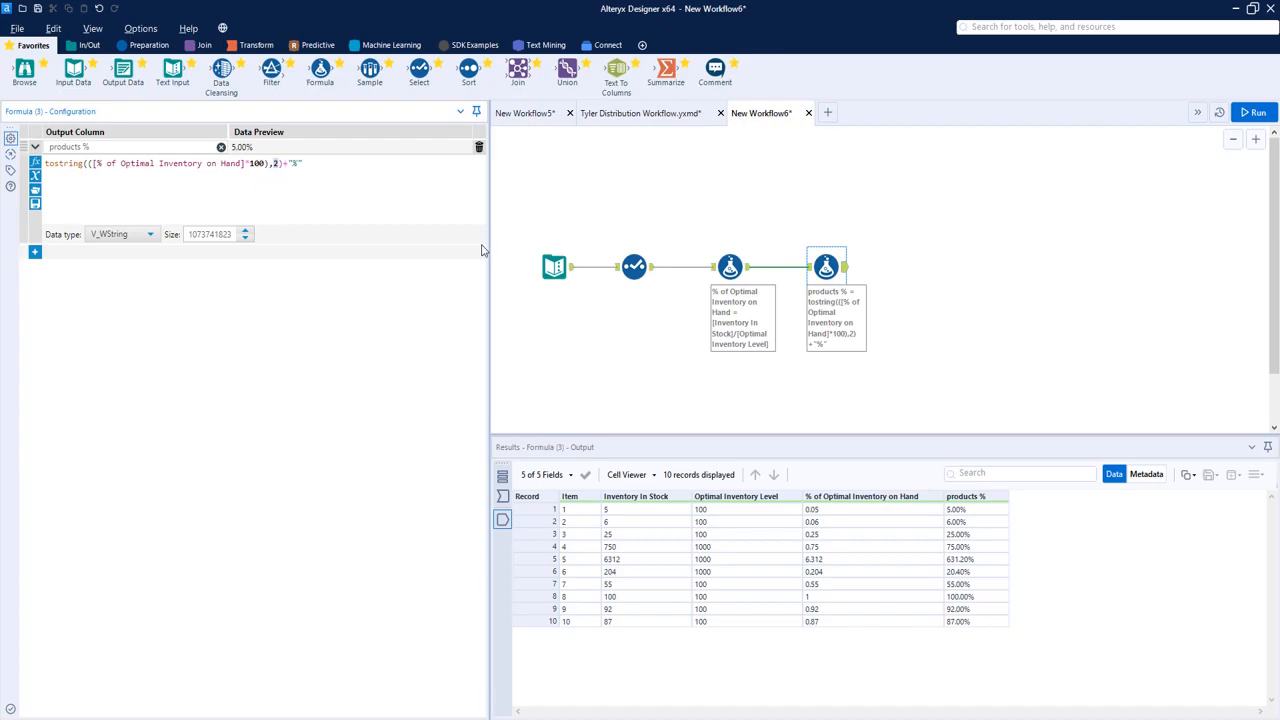
pyautogui.moveTo(970, 520)
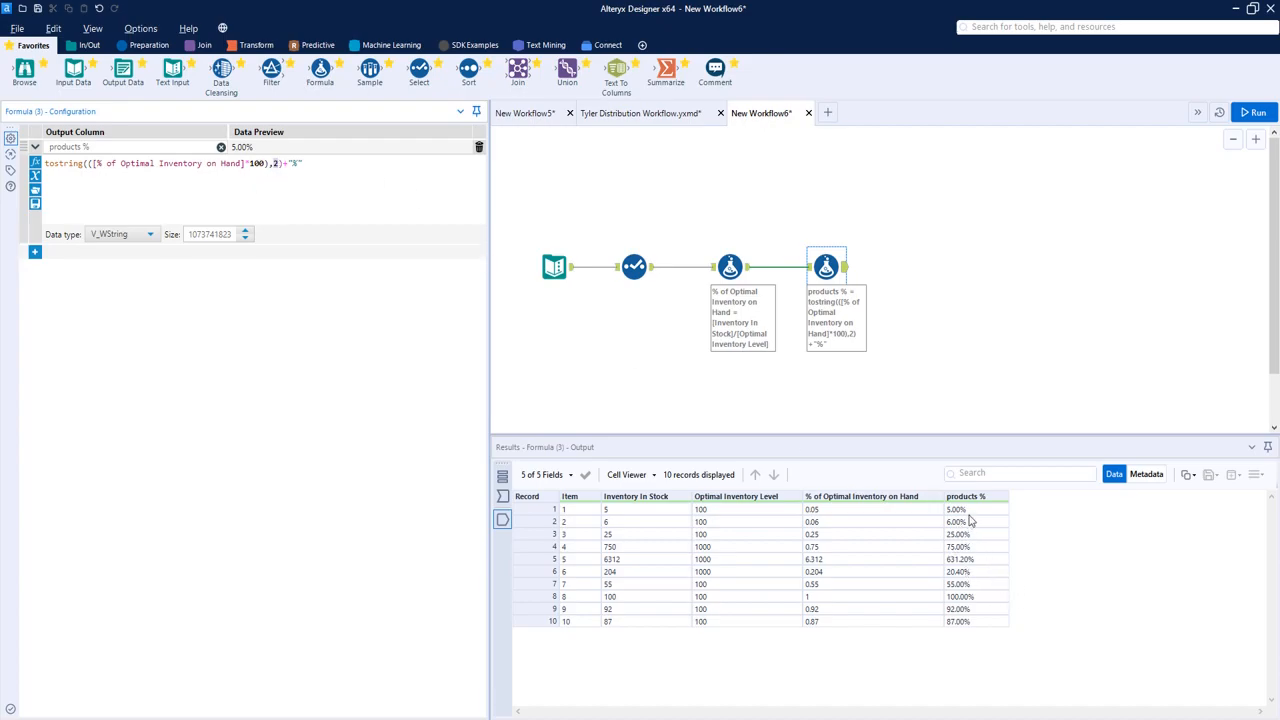
pyautogui.click(964, 496)
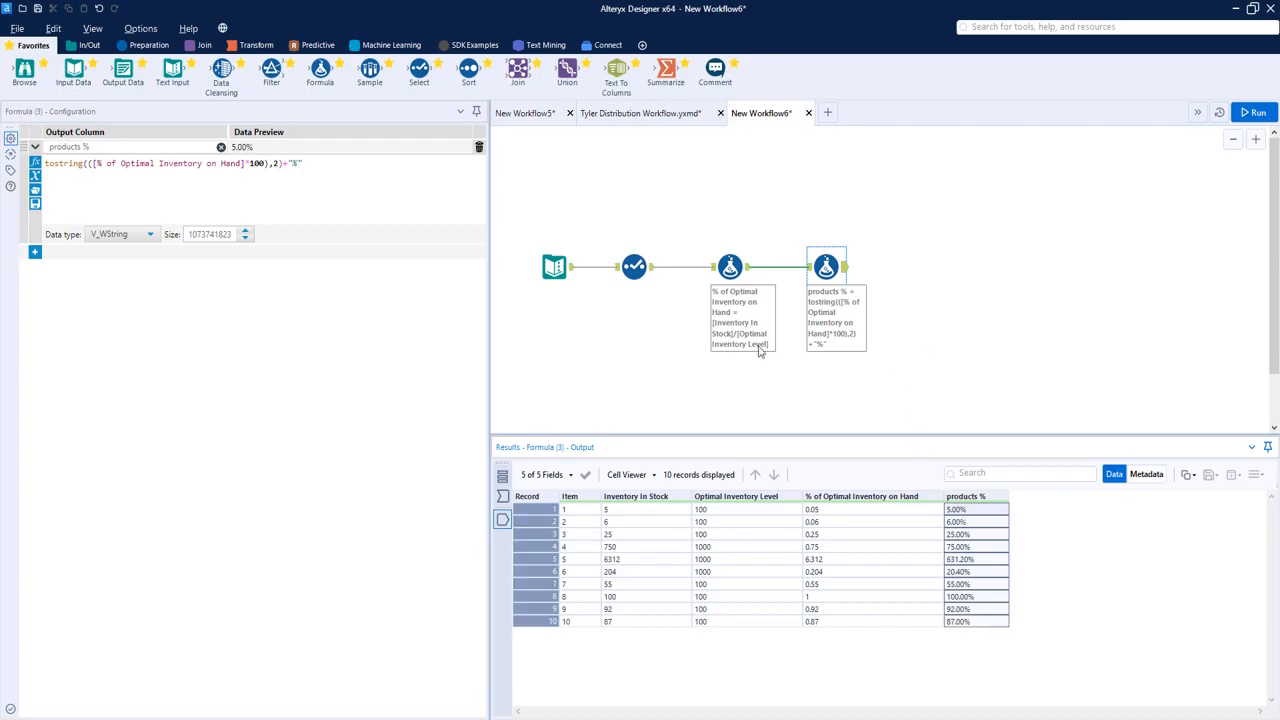
pyautogui.click(290, 168)
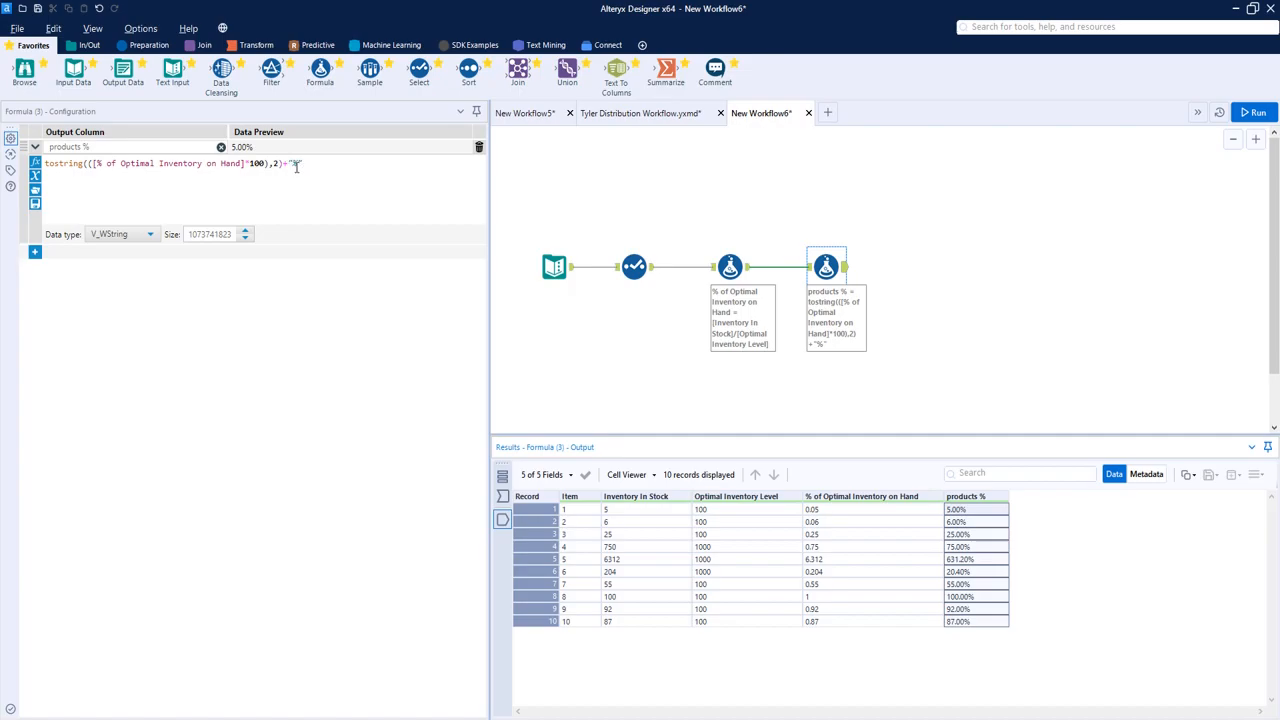
pyautogui.moveTo(238, 200)
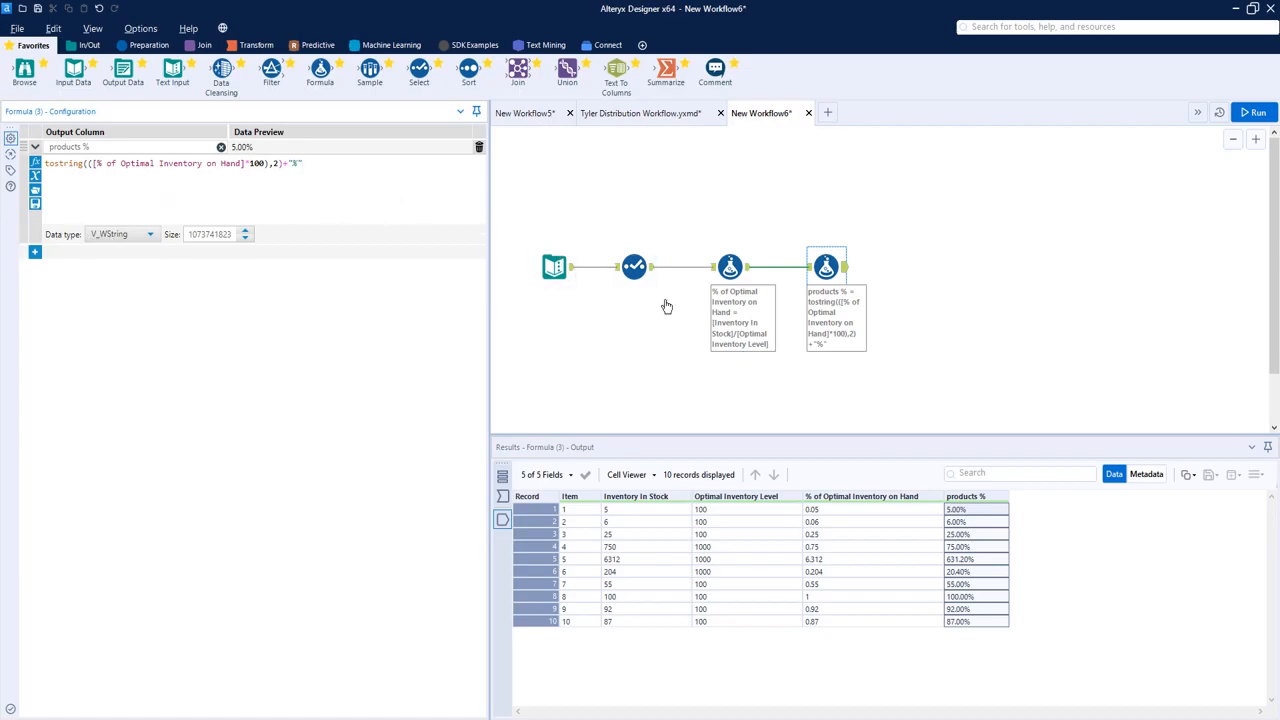
pyautogui.moveTo(270, 180)
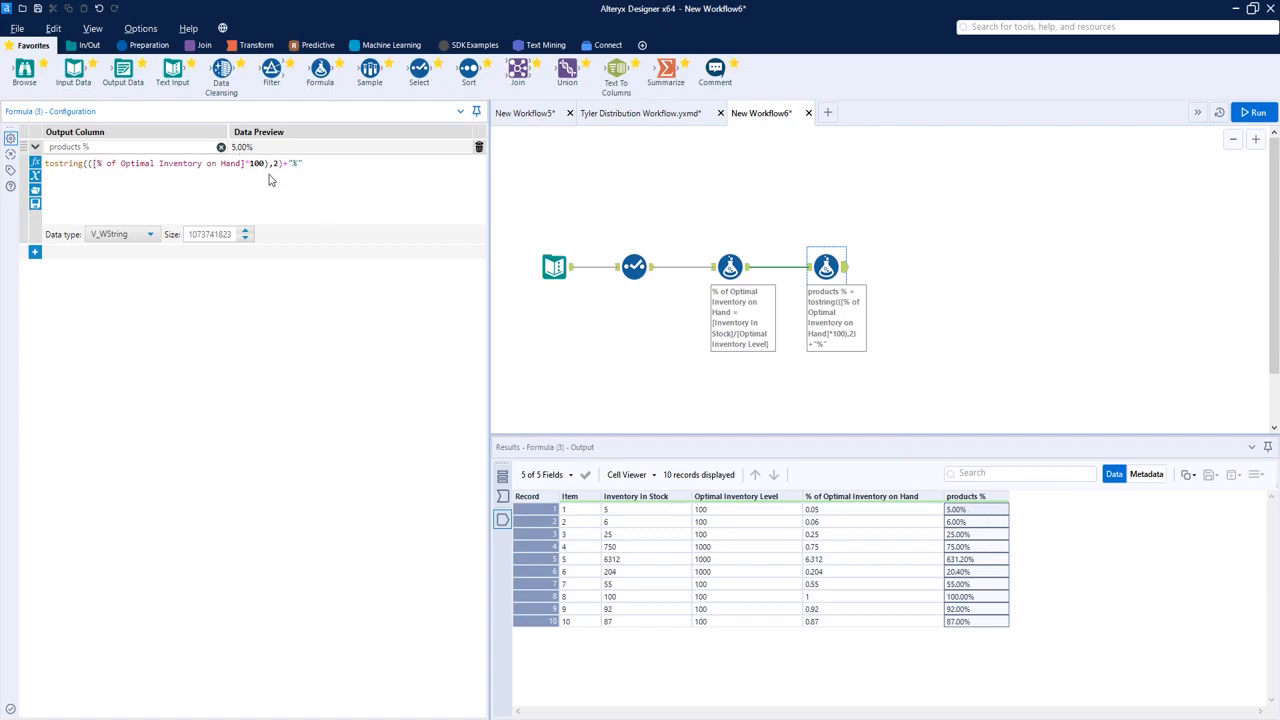
# - Change the ToString decimals from 2 to 0 and rerun, giving whole percentages like 5% and 25%
pyautogui.click(276, 164)
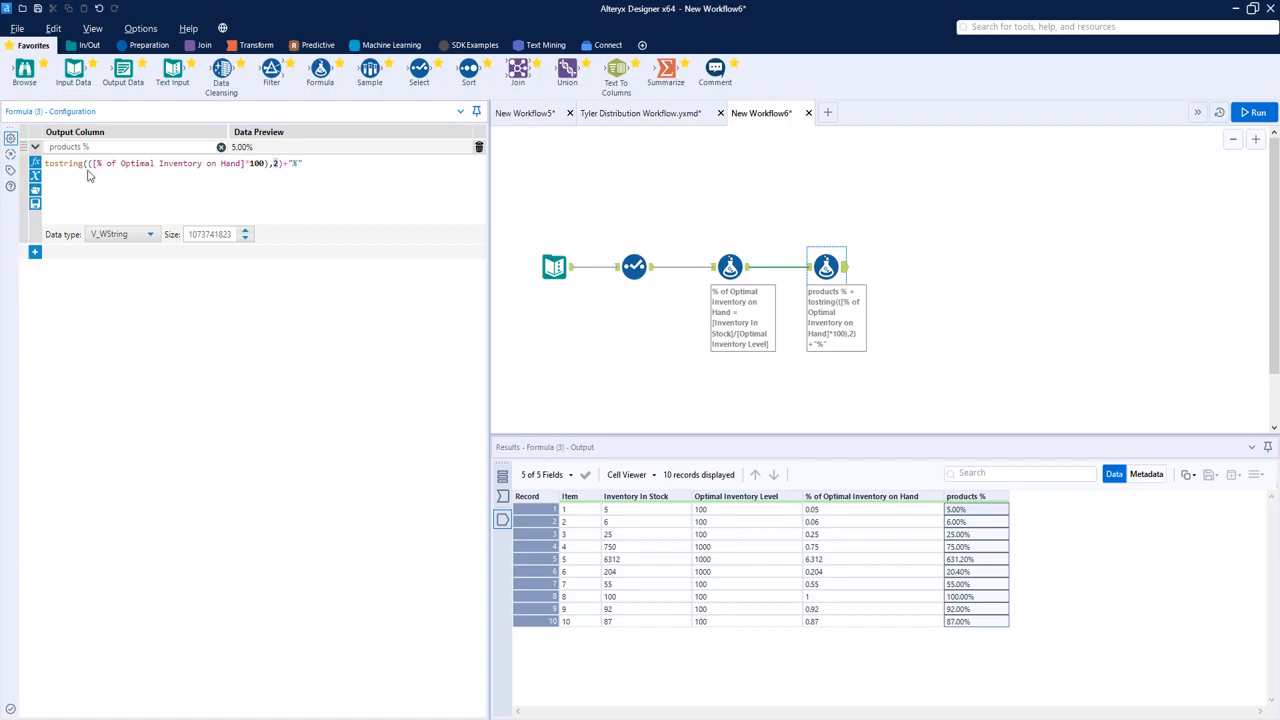
pyautogui.moveTo(316, 188)
pyautogui.write('0')
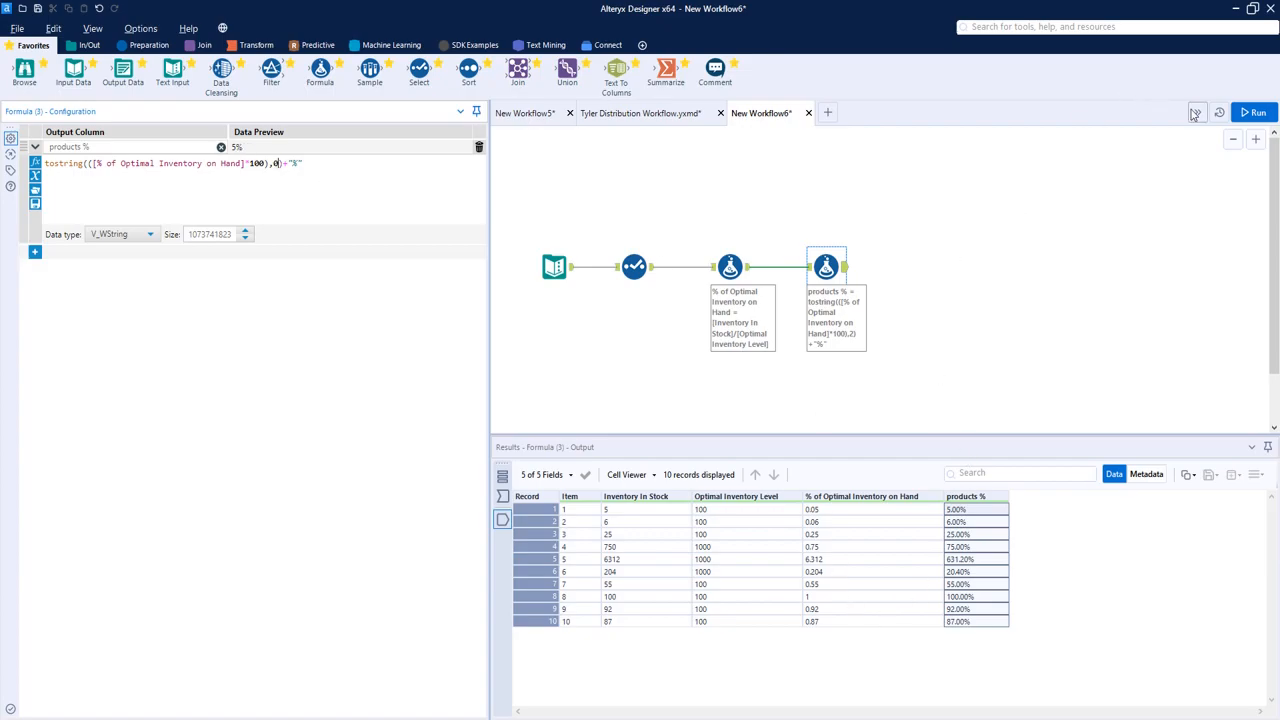
pyautogui.click(1252, 112)
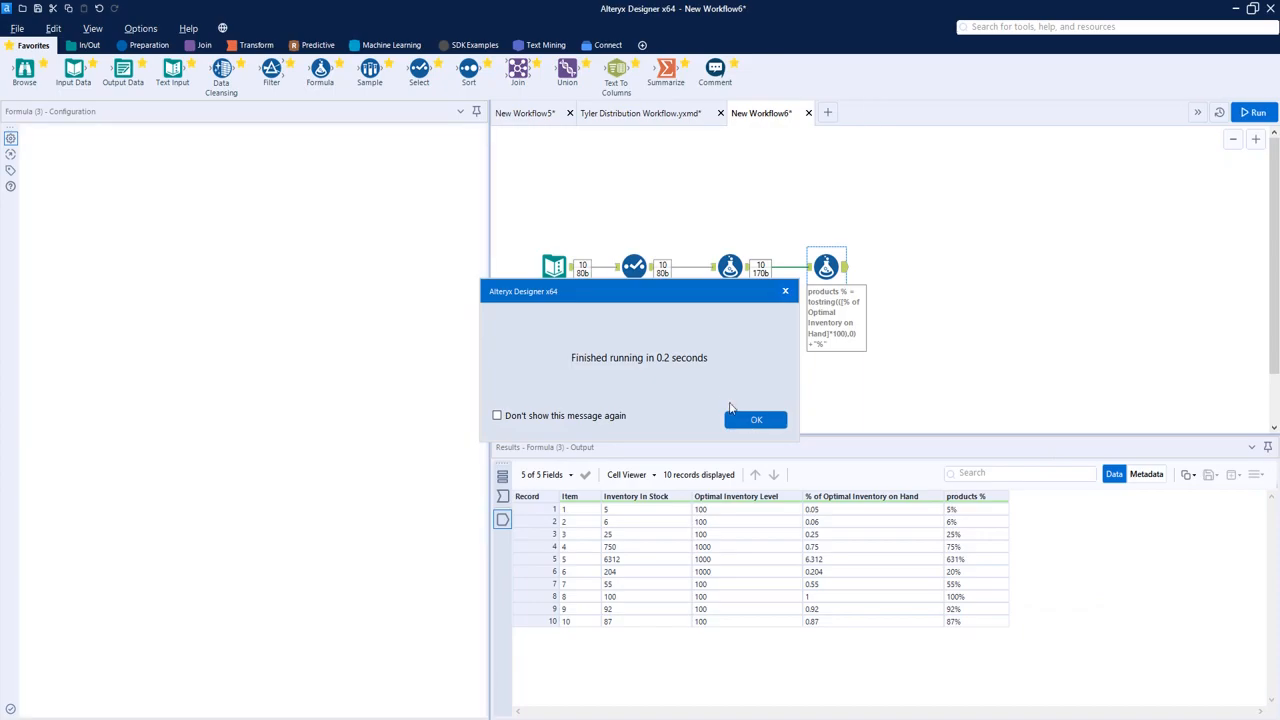
pyautogui.click(756, 420)
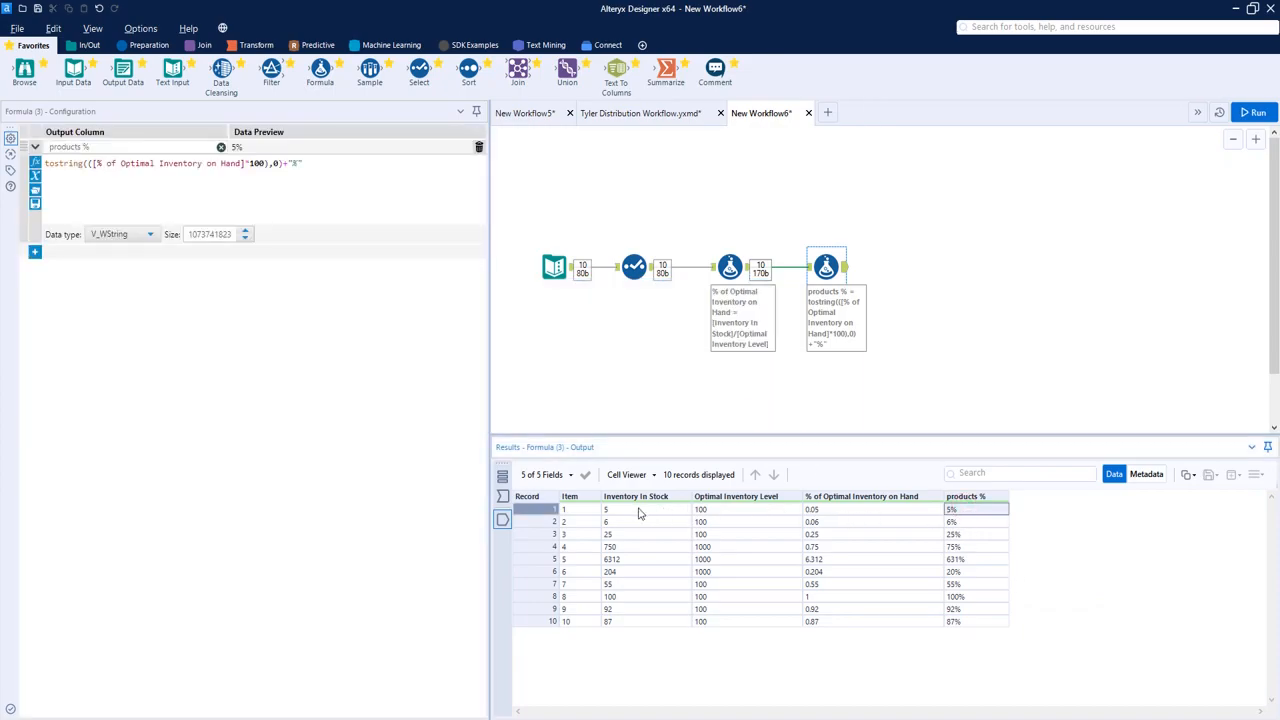
pyautogui.click(644, 510)
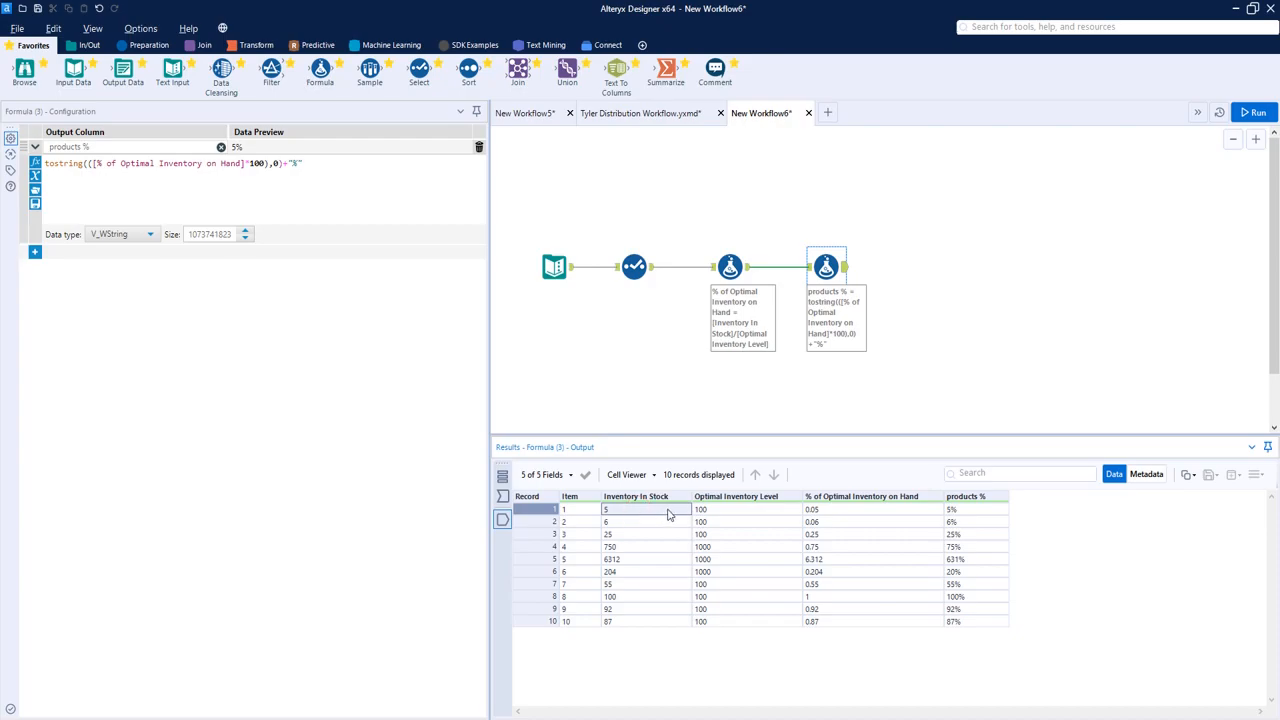
pyautogui.moveTo(710, 514)
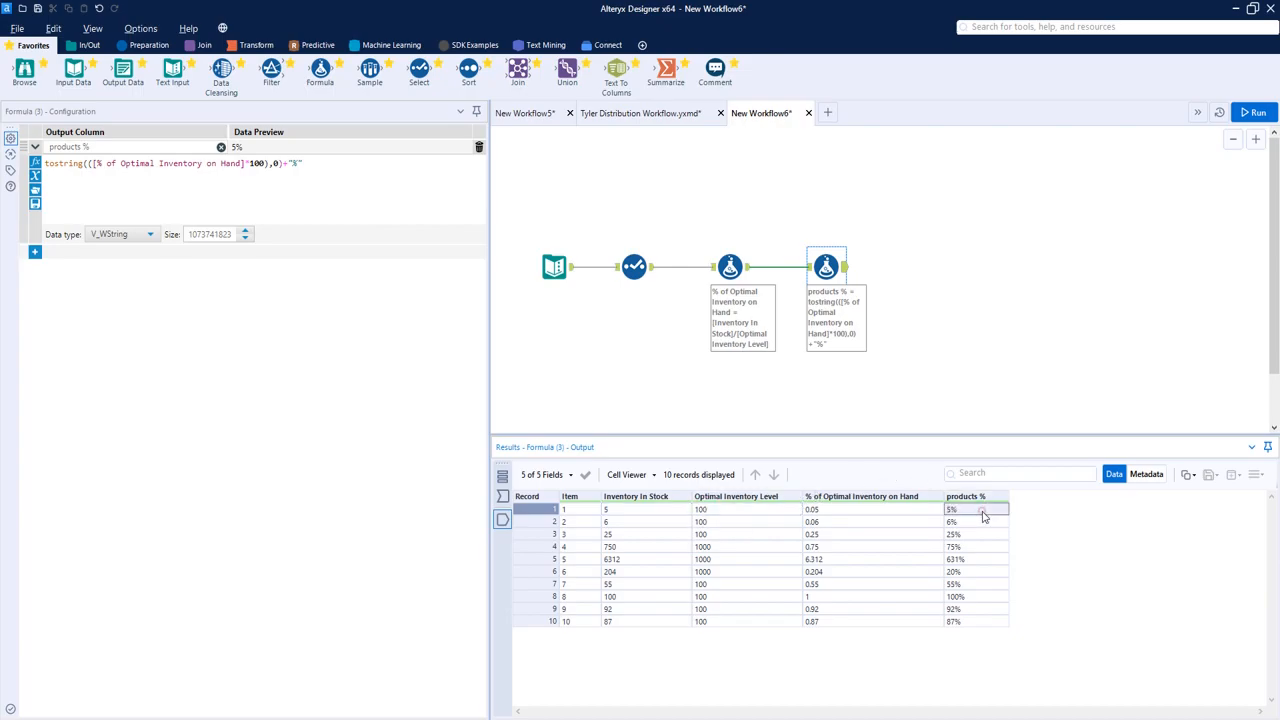
pyautogui.moveTo(992, 516)
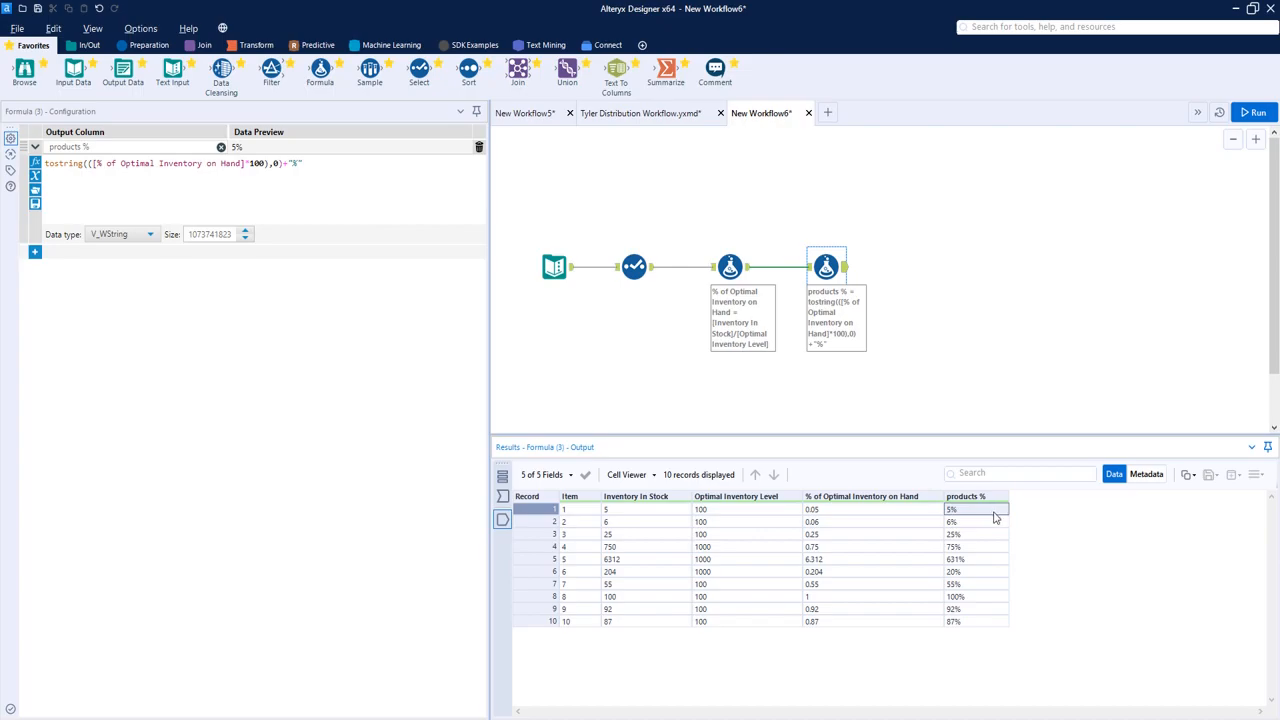
pyautogui.moveTo(1018, 516)
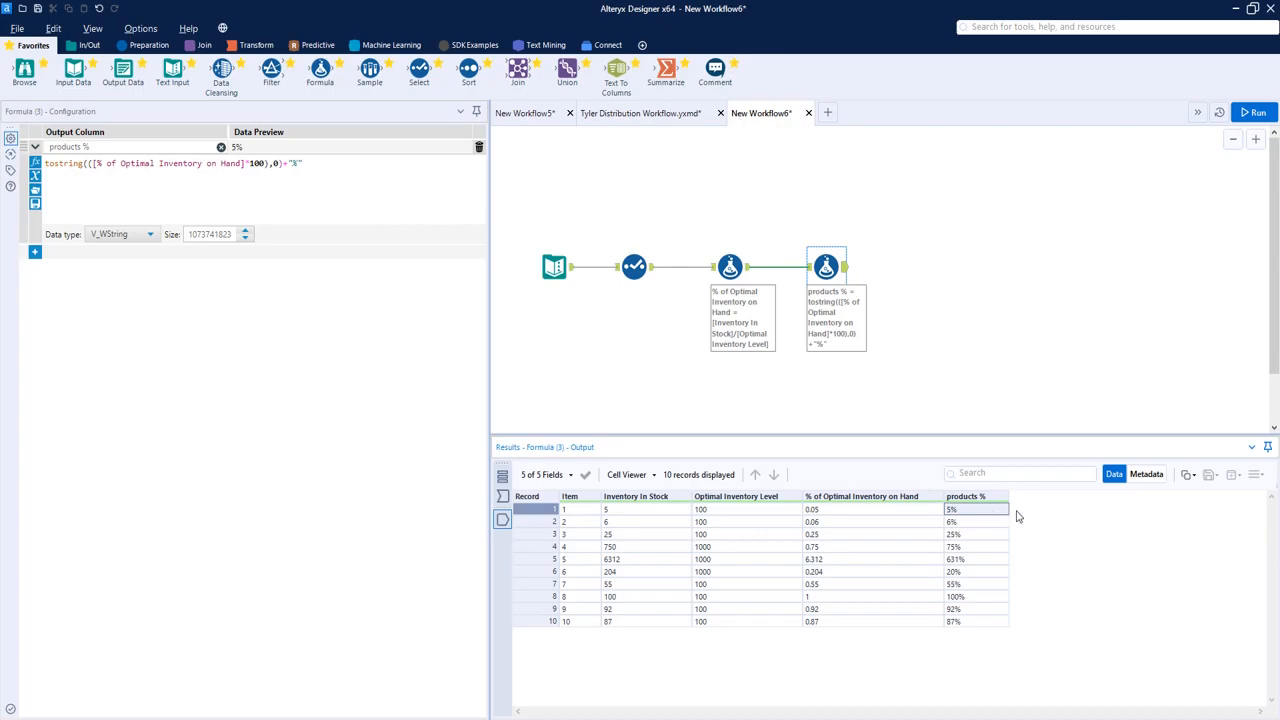
pyautogui.moveTo(844, 284)
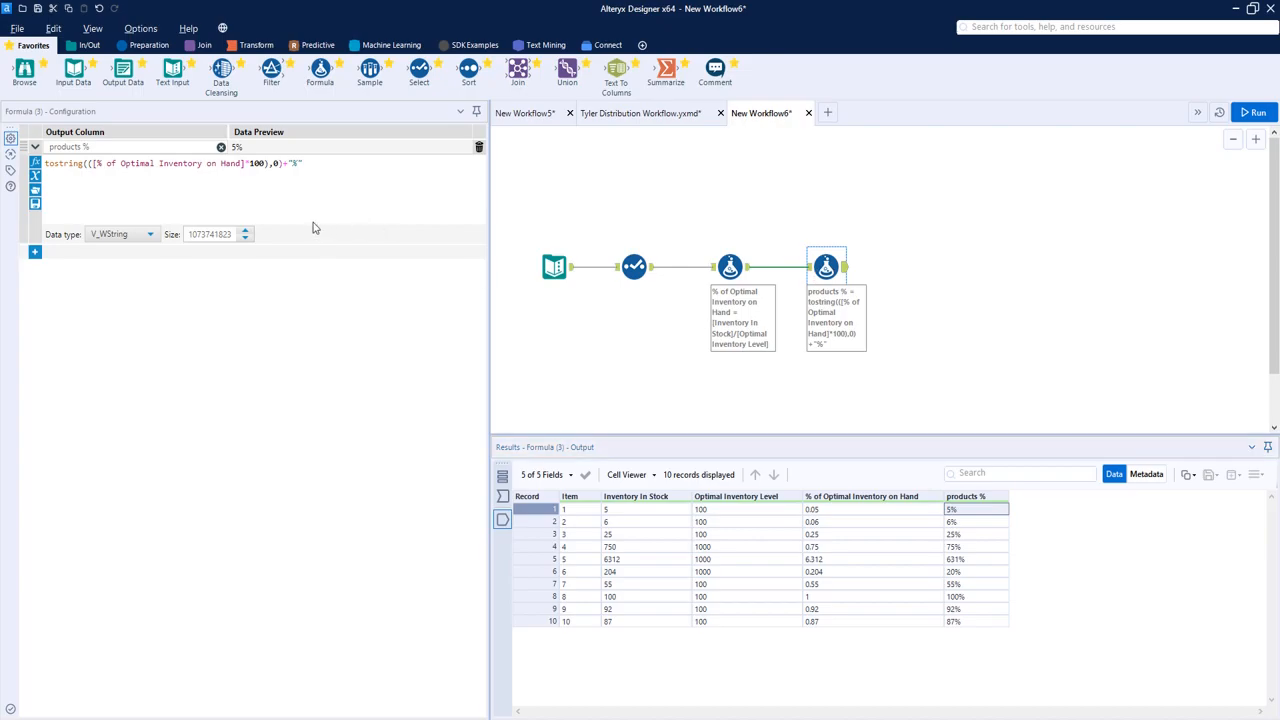
pyautogui.moveTo(688, 202)
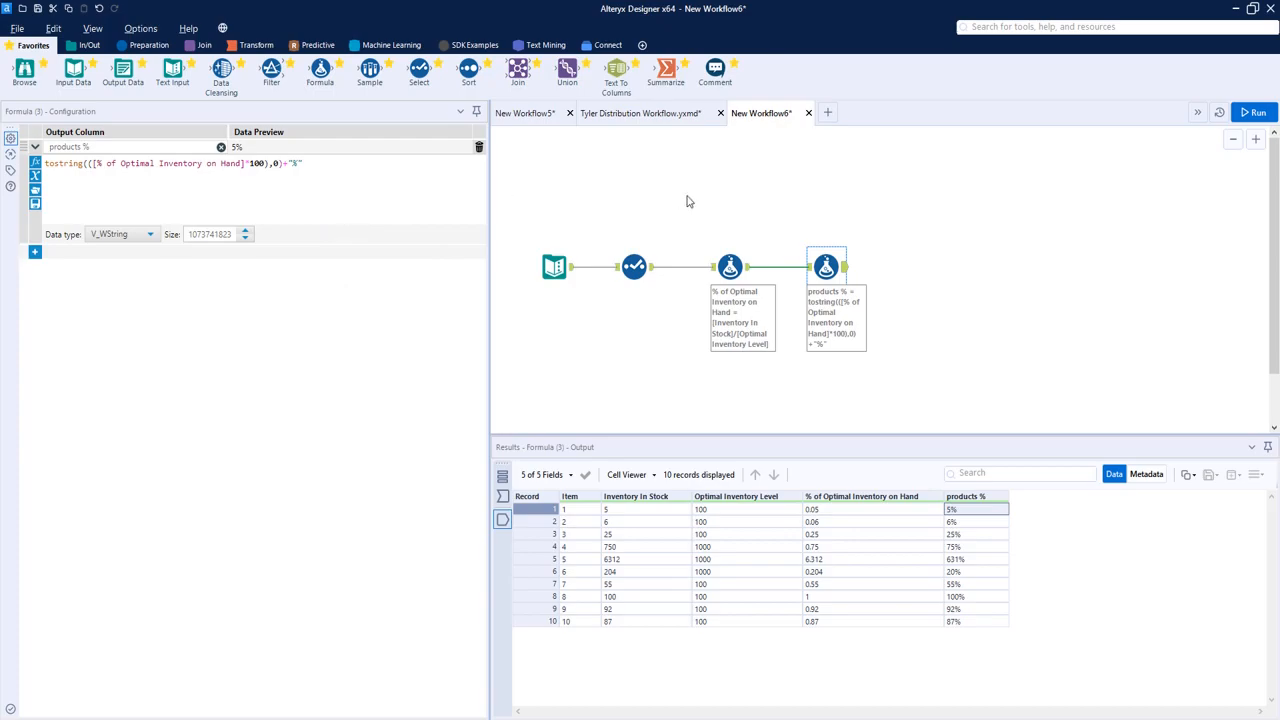